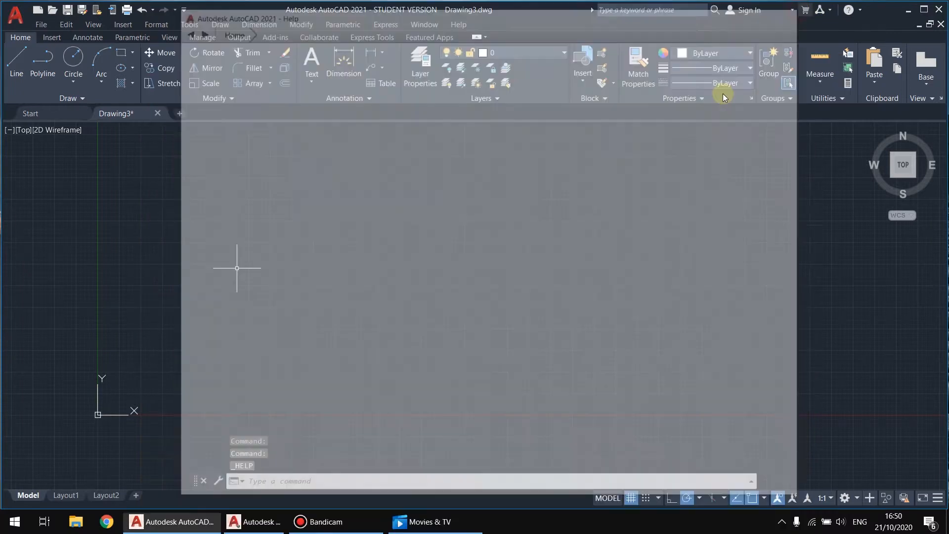
Type VIEW at the dynamic input prompt to begin the VIEWPORTS command
text(VIEW)
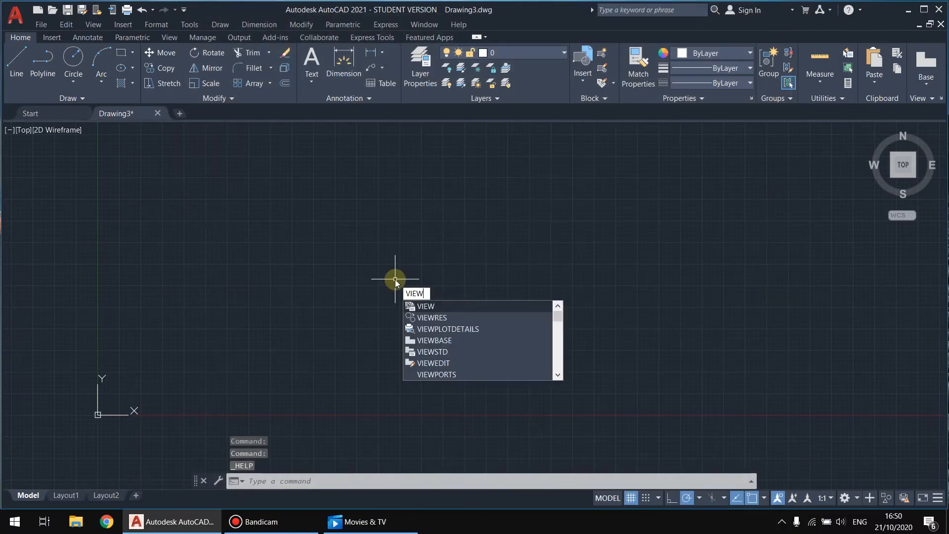
Apply the 'Two: Vertical' viewport layout and make the left viewport current
click(436, 374)
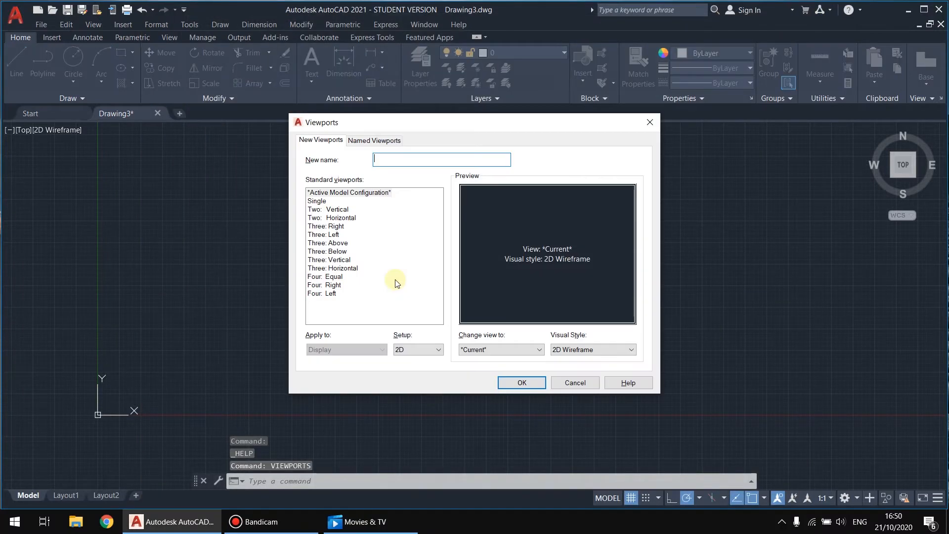
click(332, 209)
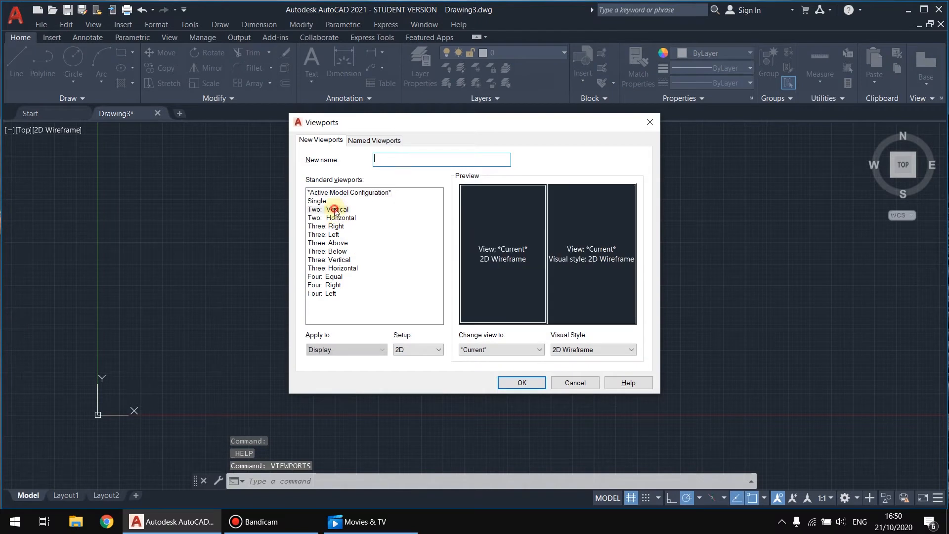
click(333, 218)
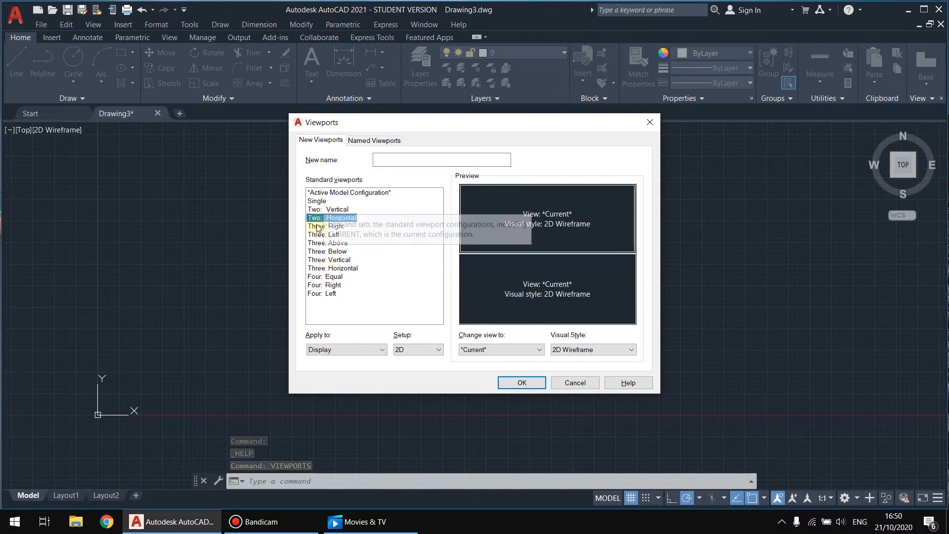
click(330, 208)
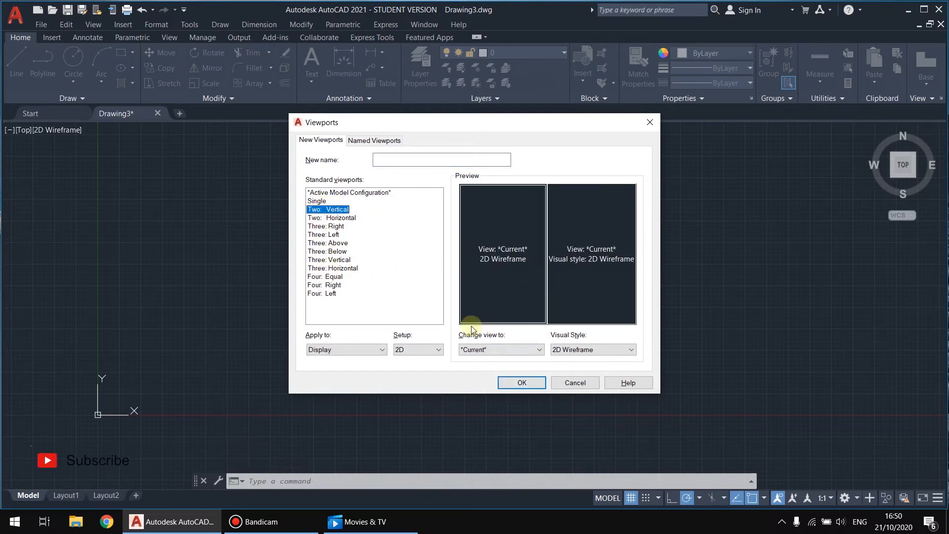
click(520, 382)
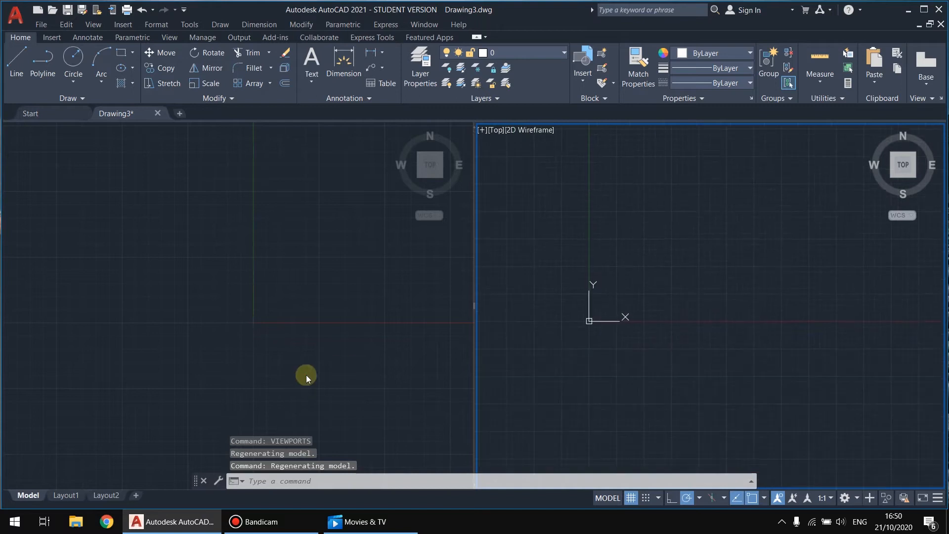
click(305, 375)
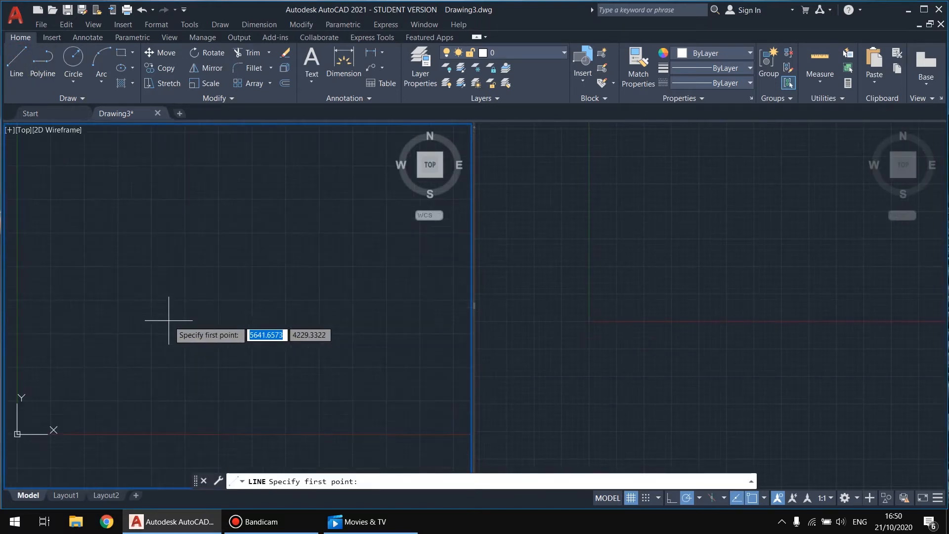
click(209, 362)
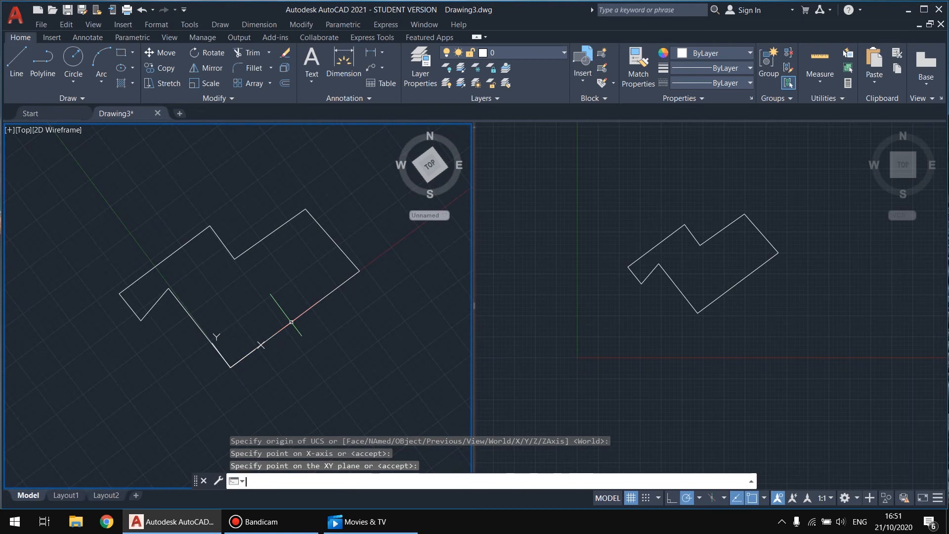
Enter the PLAN command in the left viewport with the custom UCS active
text(PLAN)
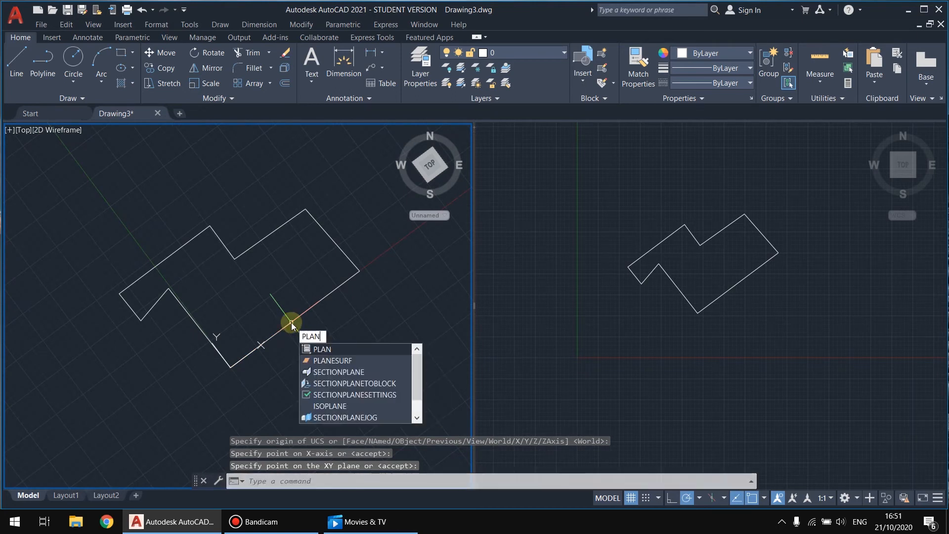